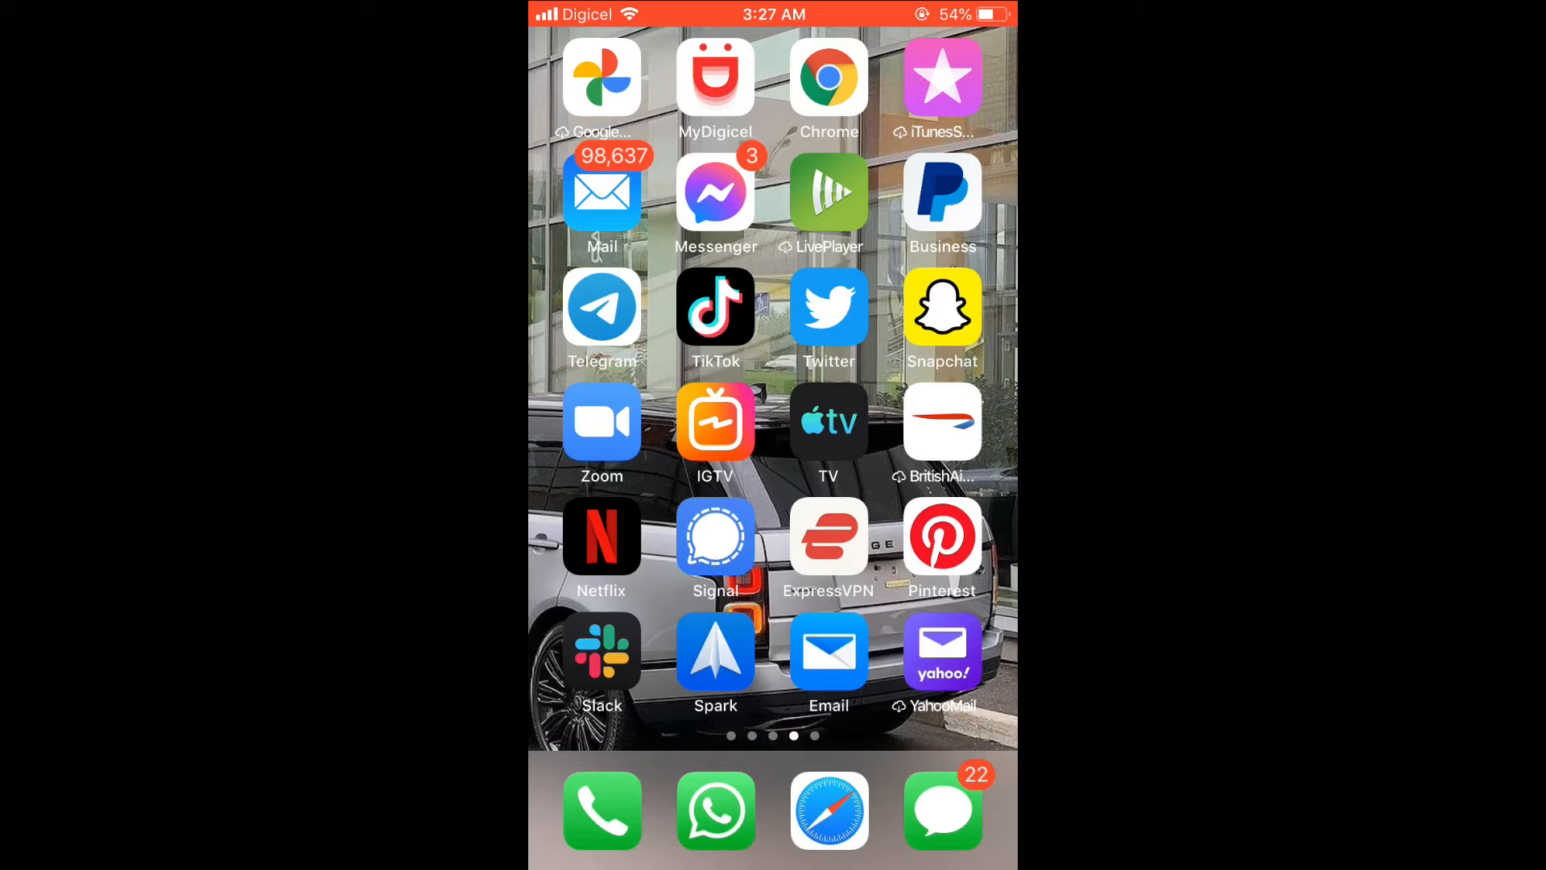
Launch Telegram from the home screen to show the chat list.
{"action": "left_click", "coordinate": [601, 306]}
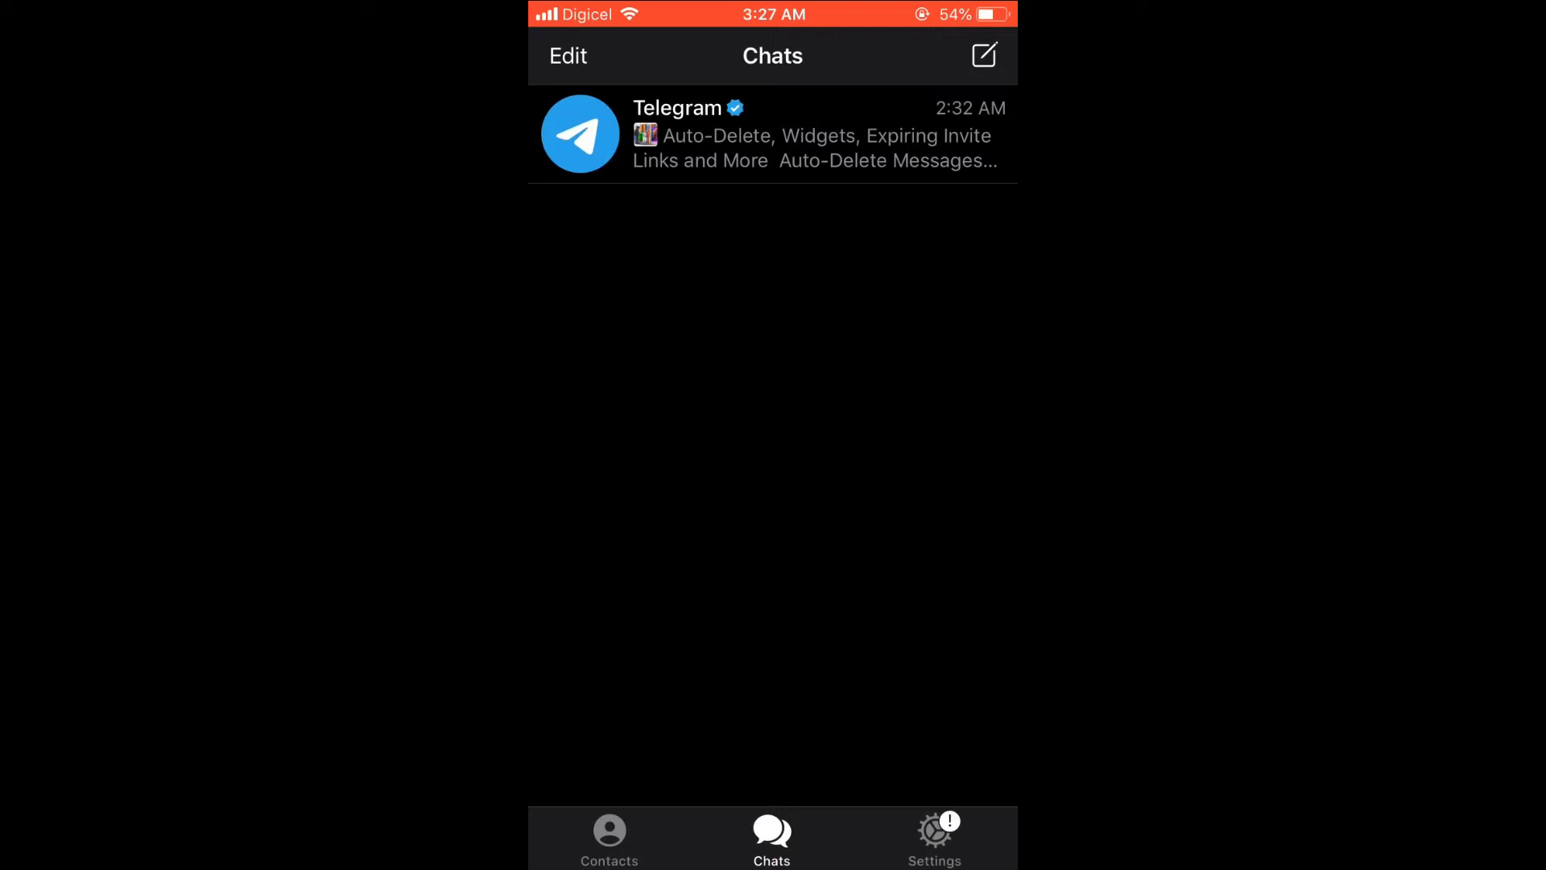
Send 'Test message' in the Telegram account chat and bring up its action menu.
{"action": "left_click", "coordinate": [772, 135]}
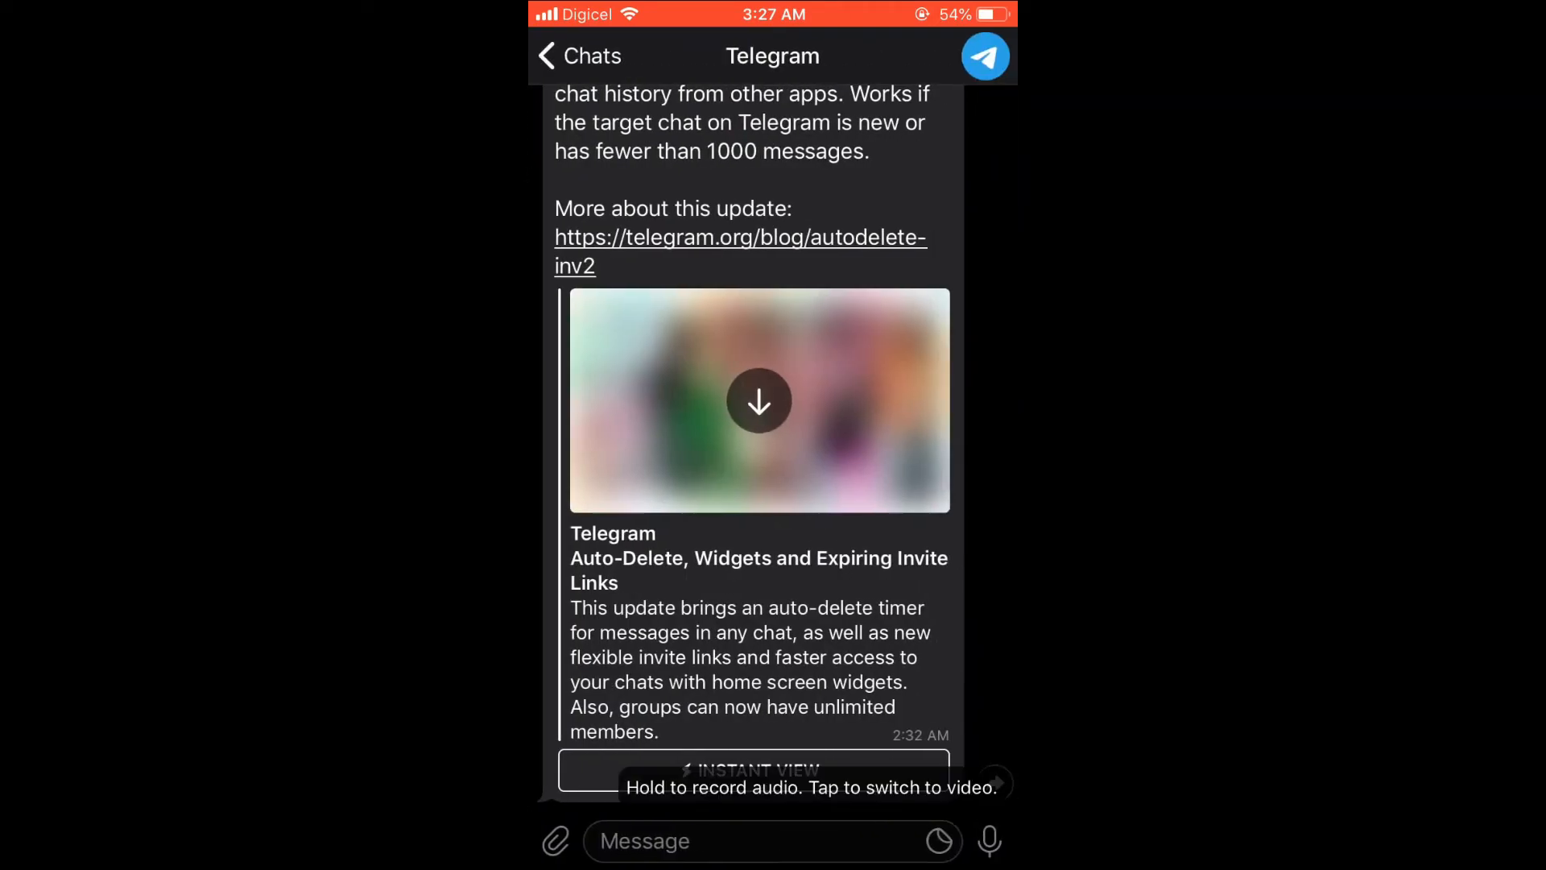
{"action": "type", "text": "T"}
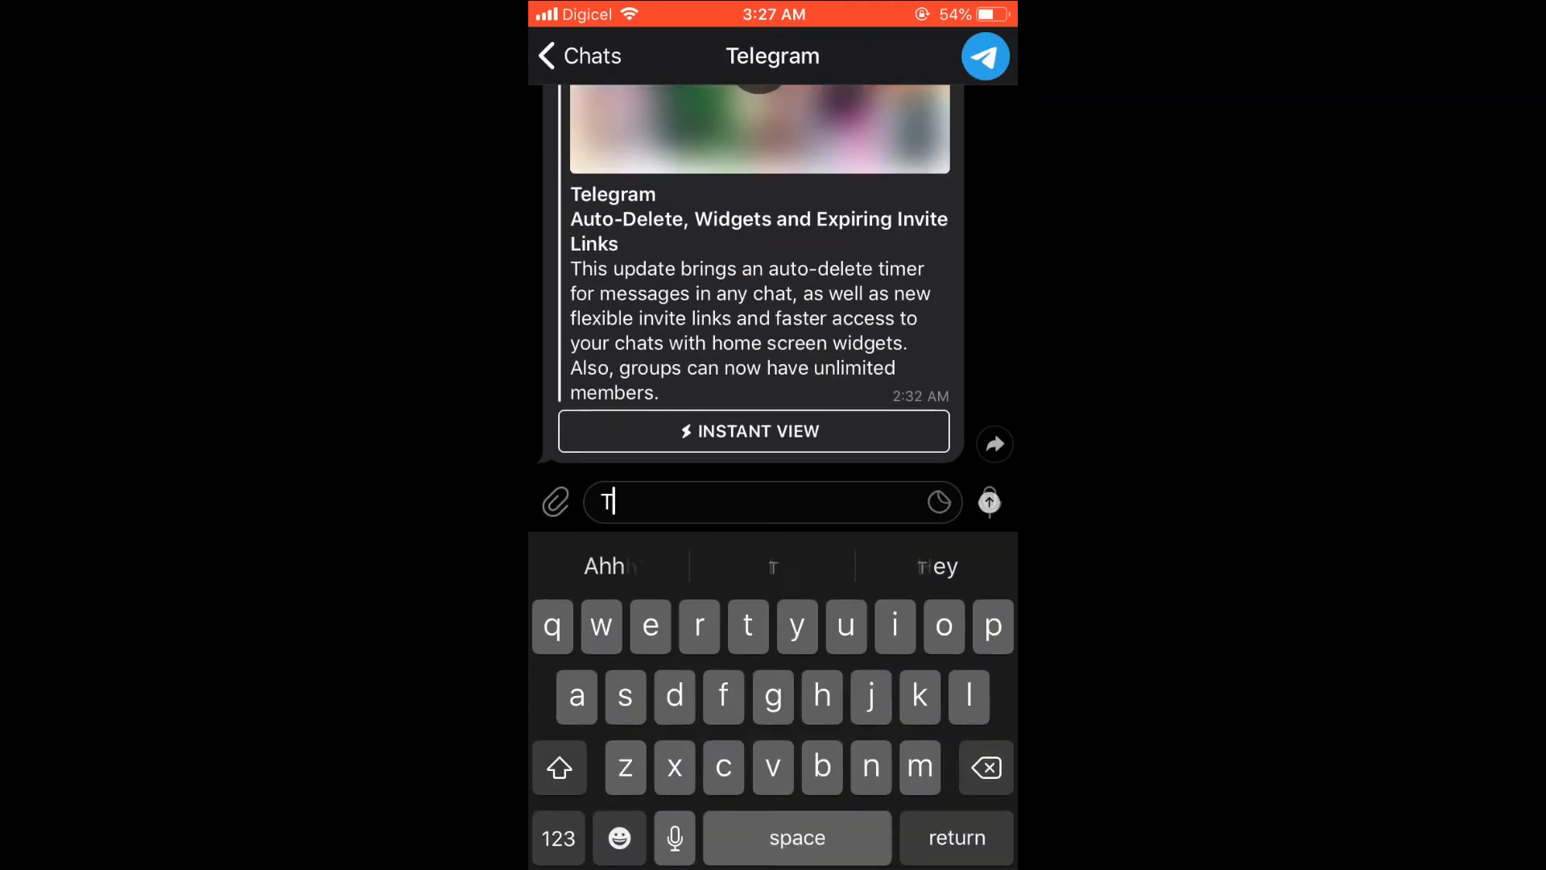
{"action": "type", "text": "est"}
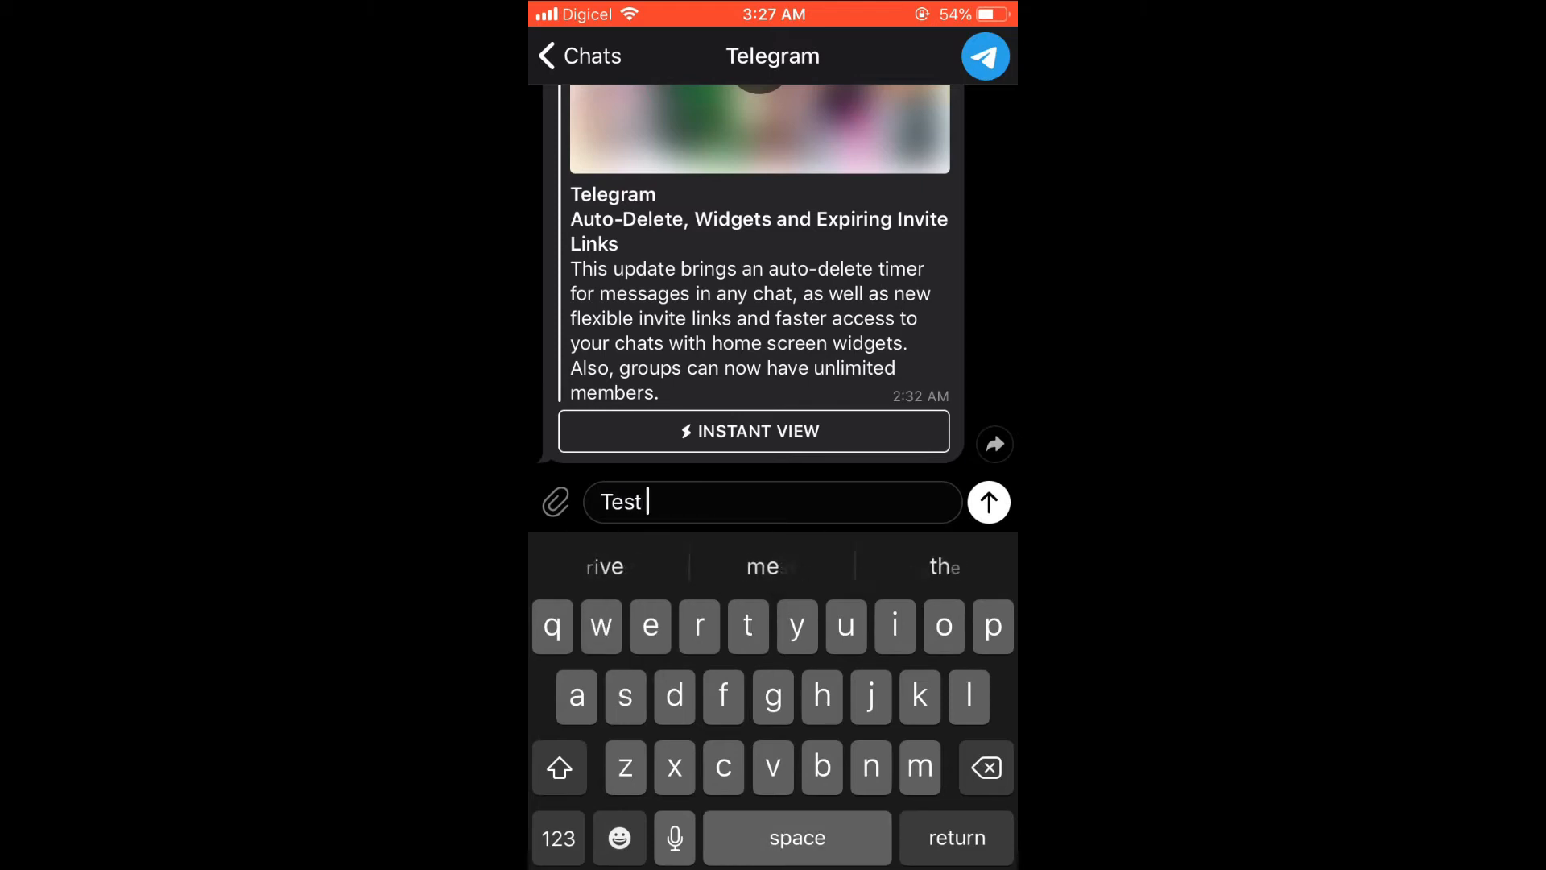
{"action": "type", "text": "messa"}
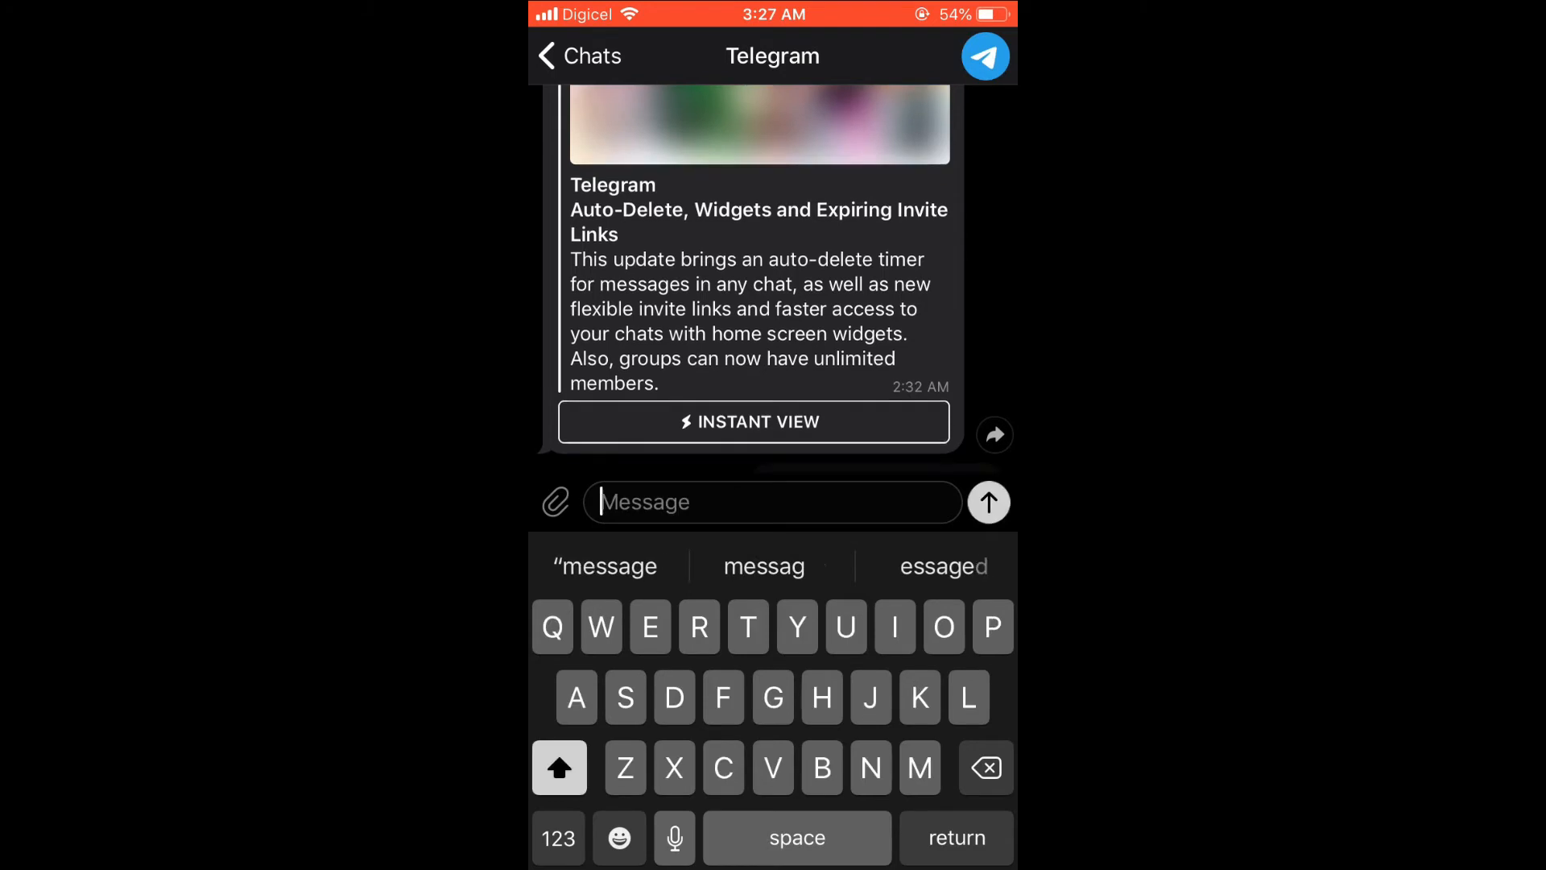
{"action": "left_click", "coordinate": [987, 502]}
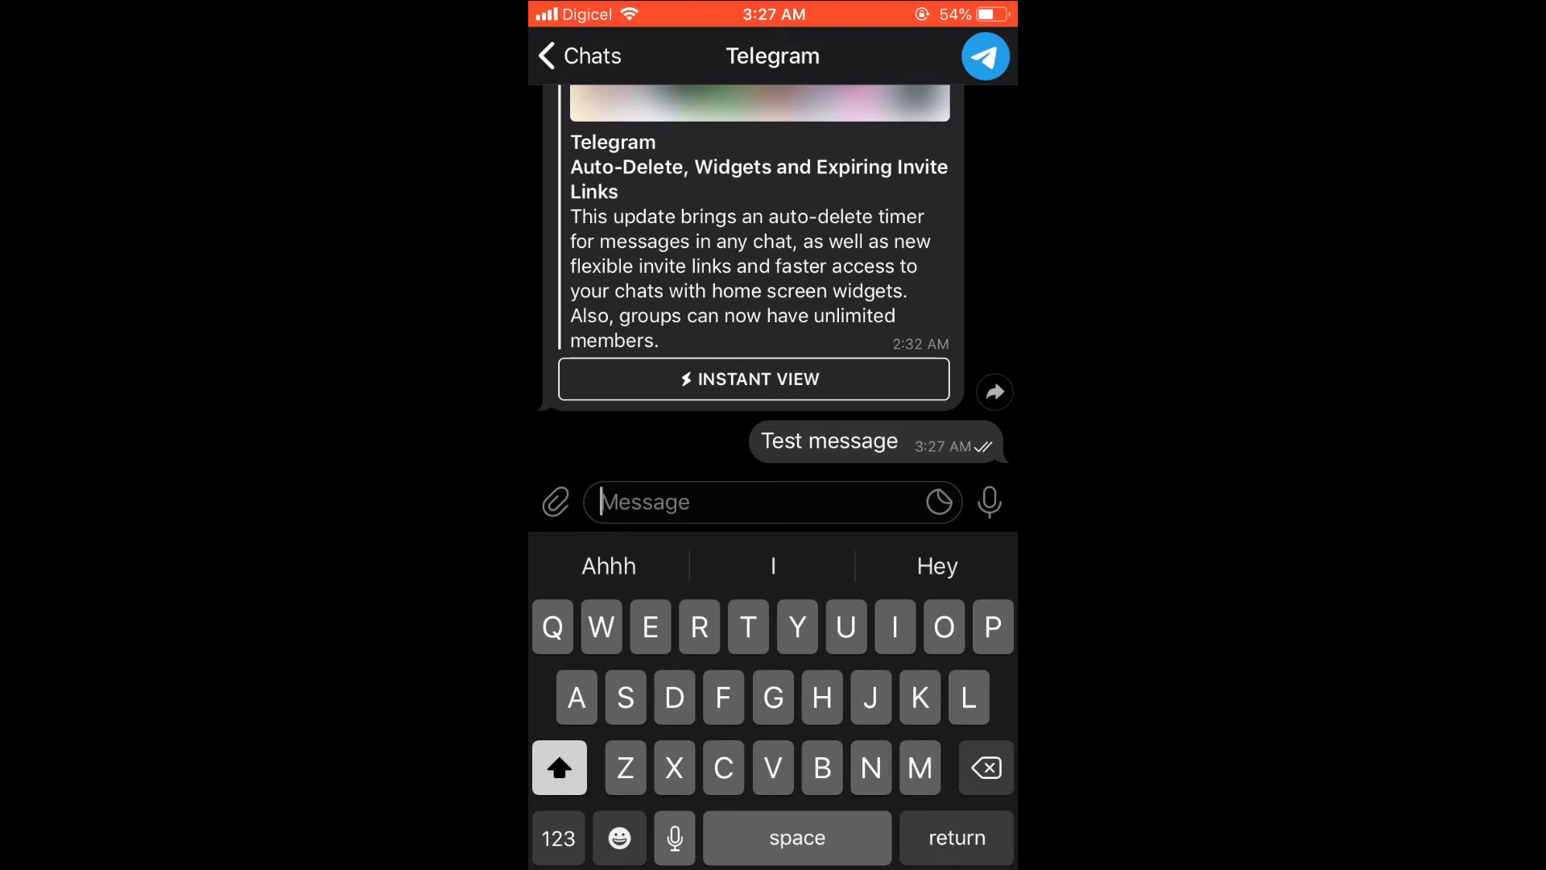
{"action": "left_click", "coordinate": [829, 442]}
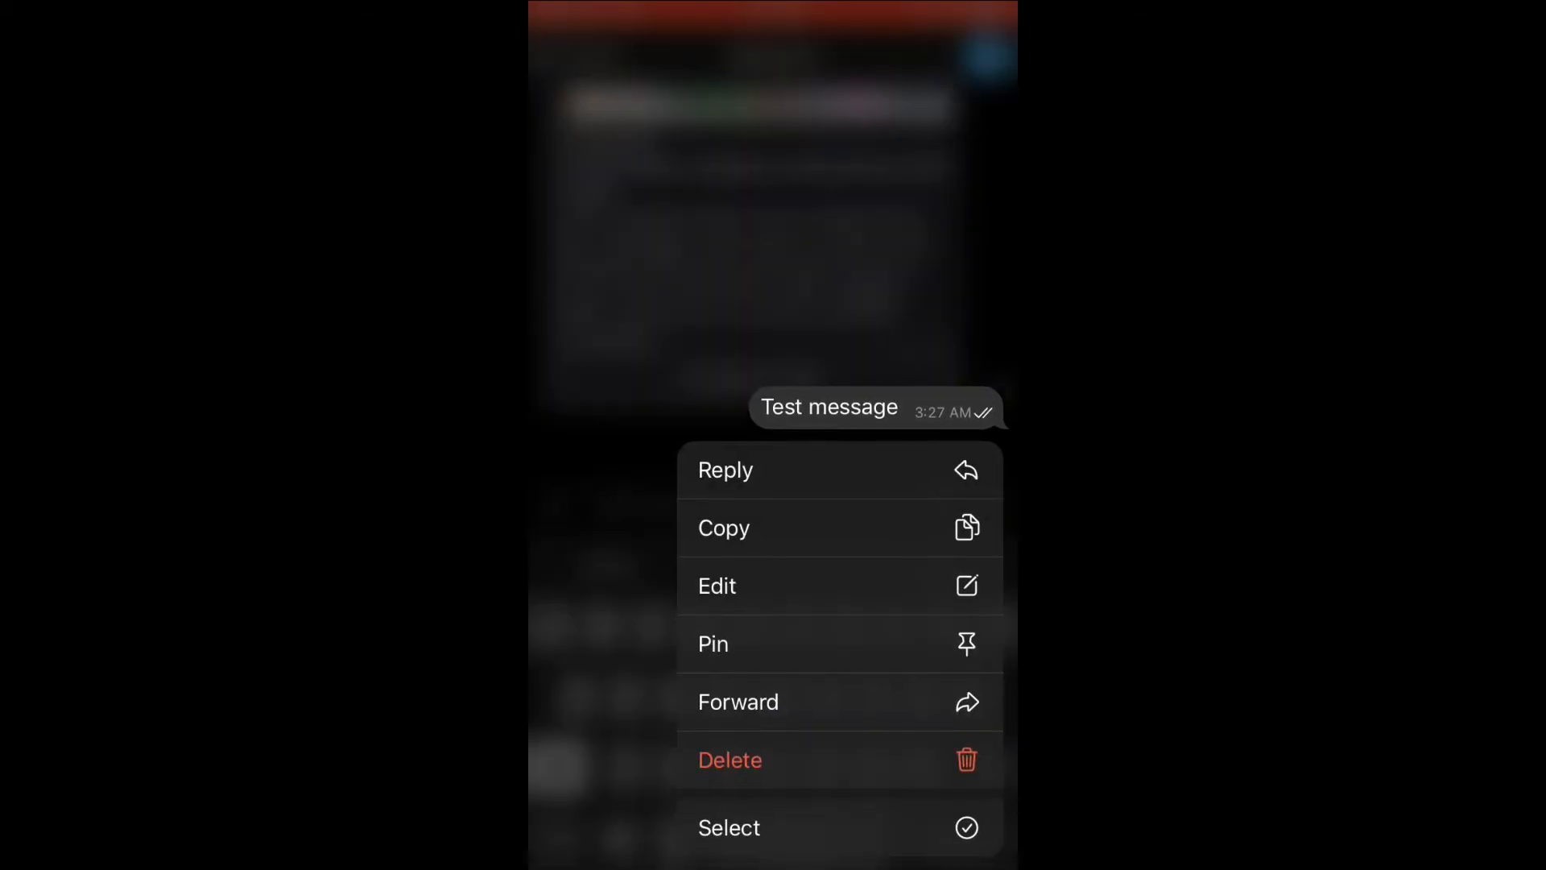
Choose Edit on the sent message and begin appending ' s' to its text.
{"action": "left_click", "coordinate": [717, 586]}
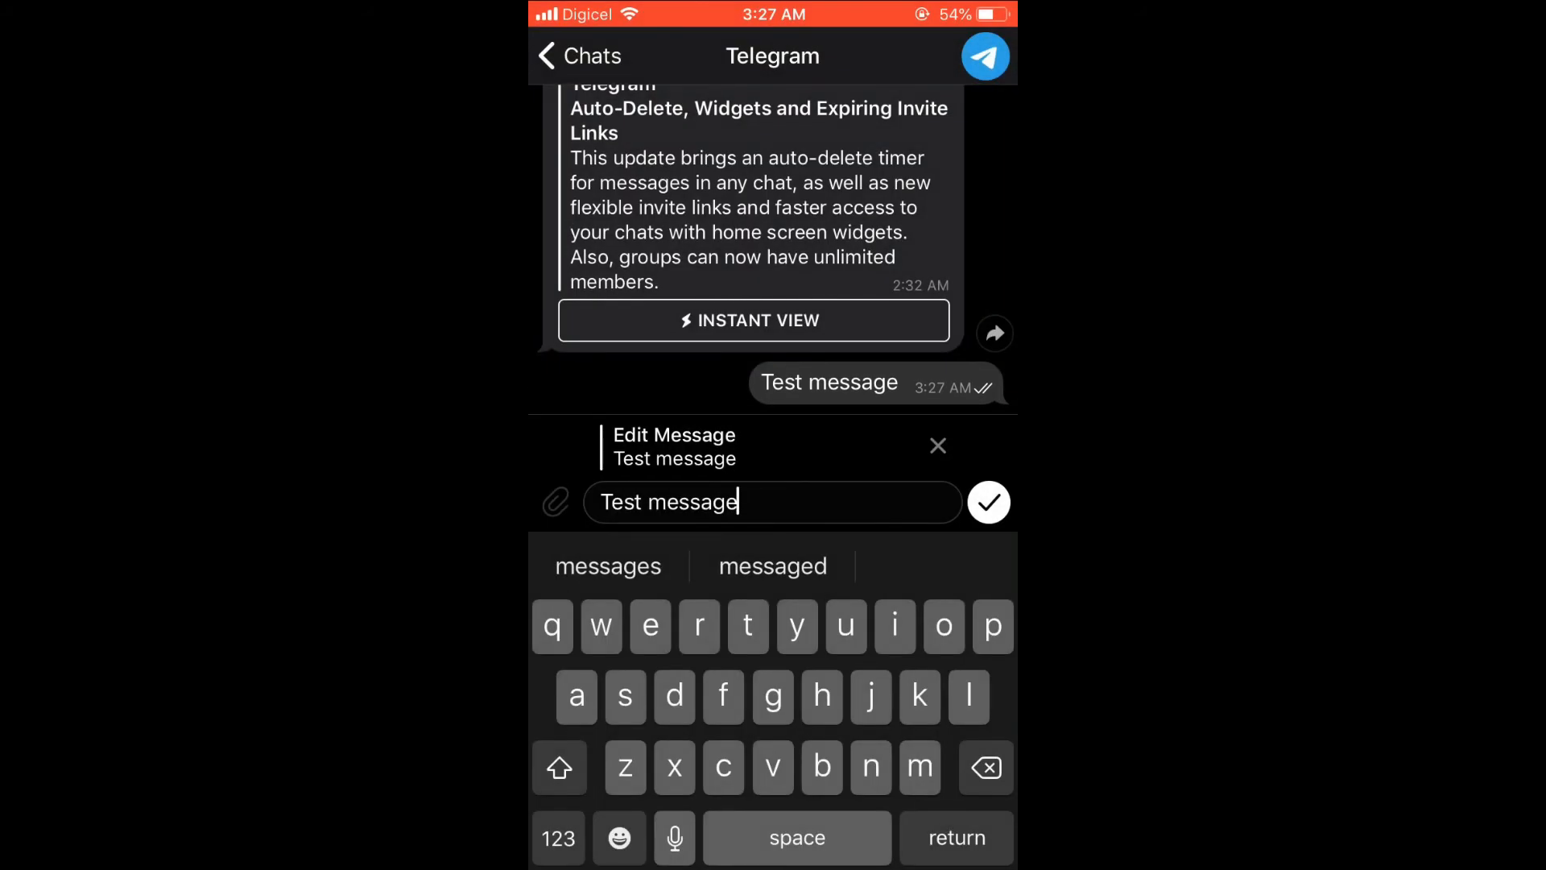
{"action": "type", "text": "s"}
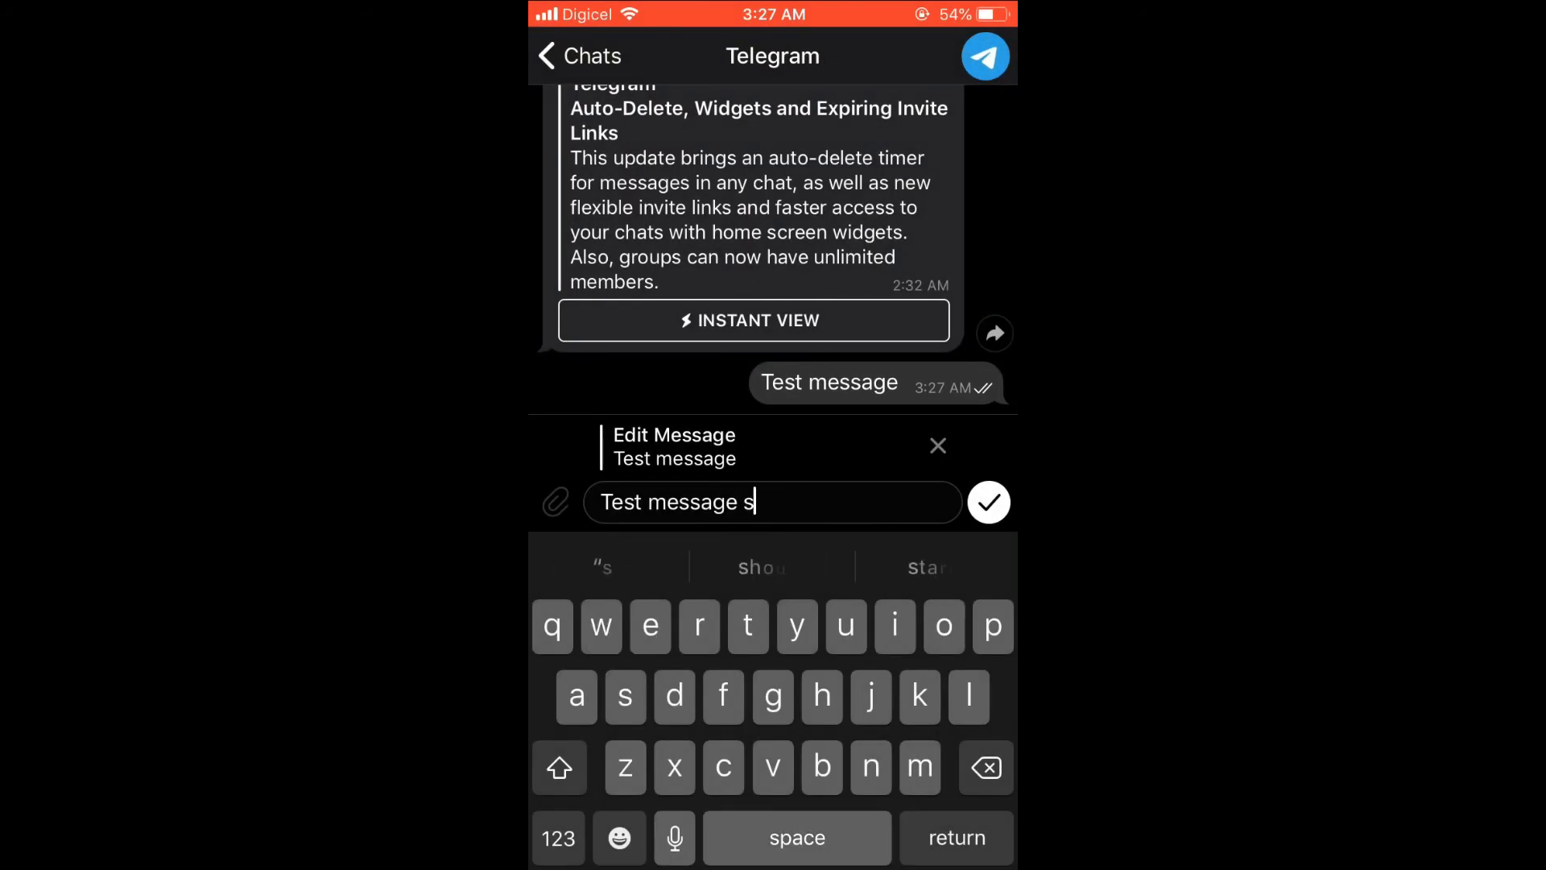
Finish the text as 'Test message sorry' and save the edit.
{"action": "type", "text": "orry"}
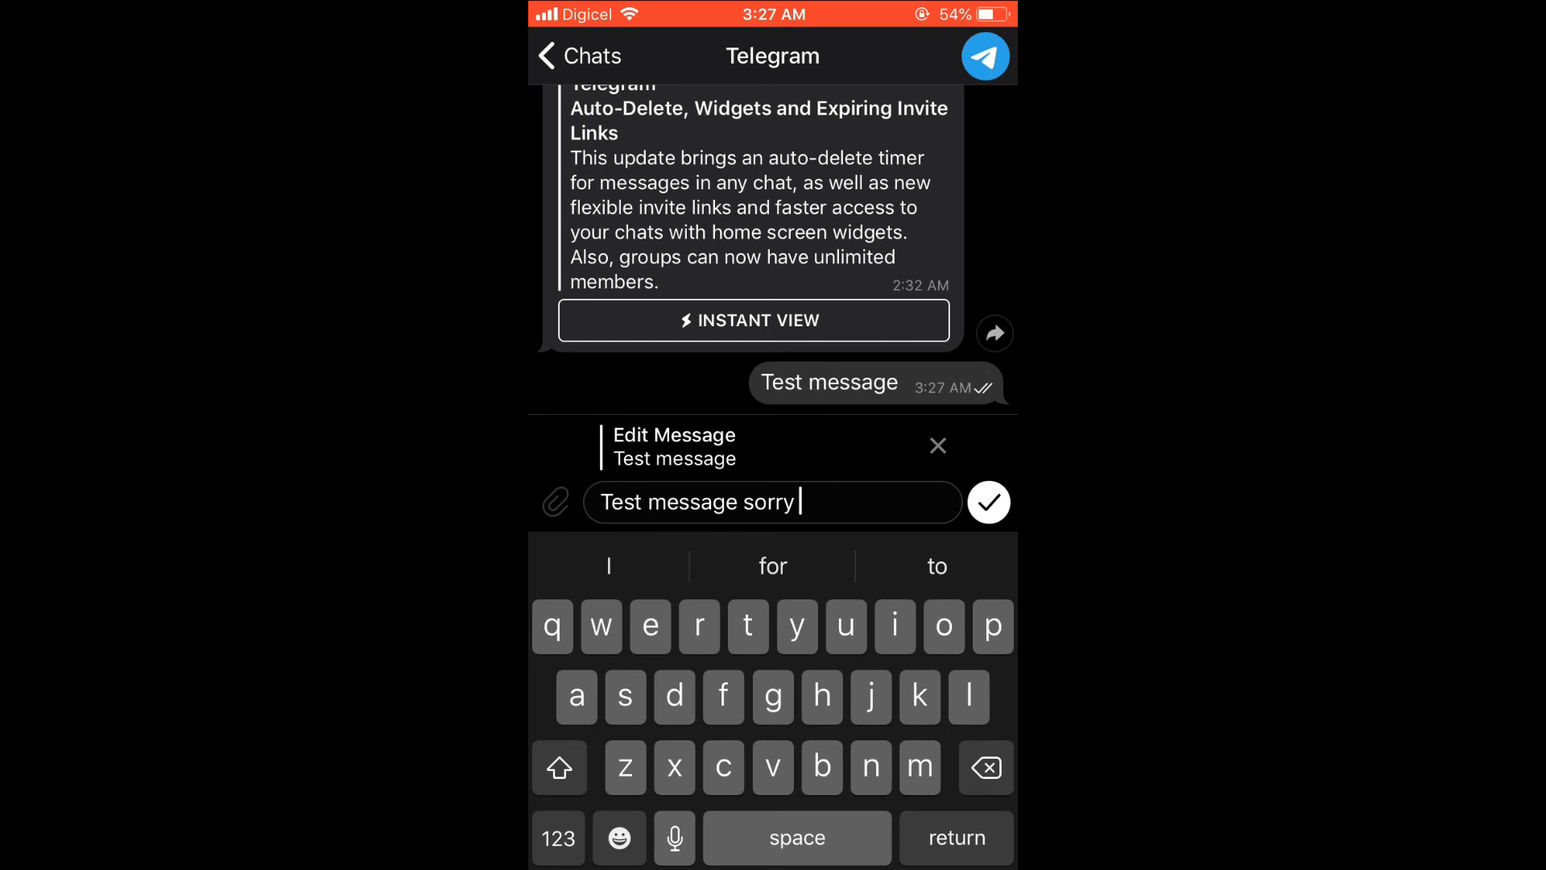
{"action": "left_click", "coordinate": [987, 502]}
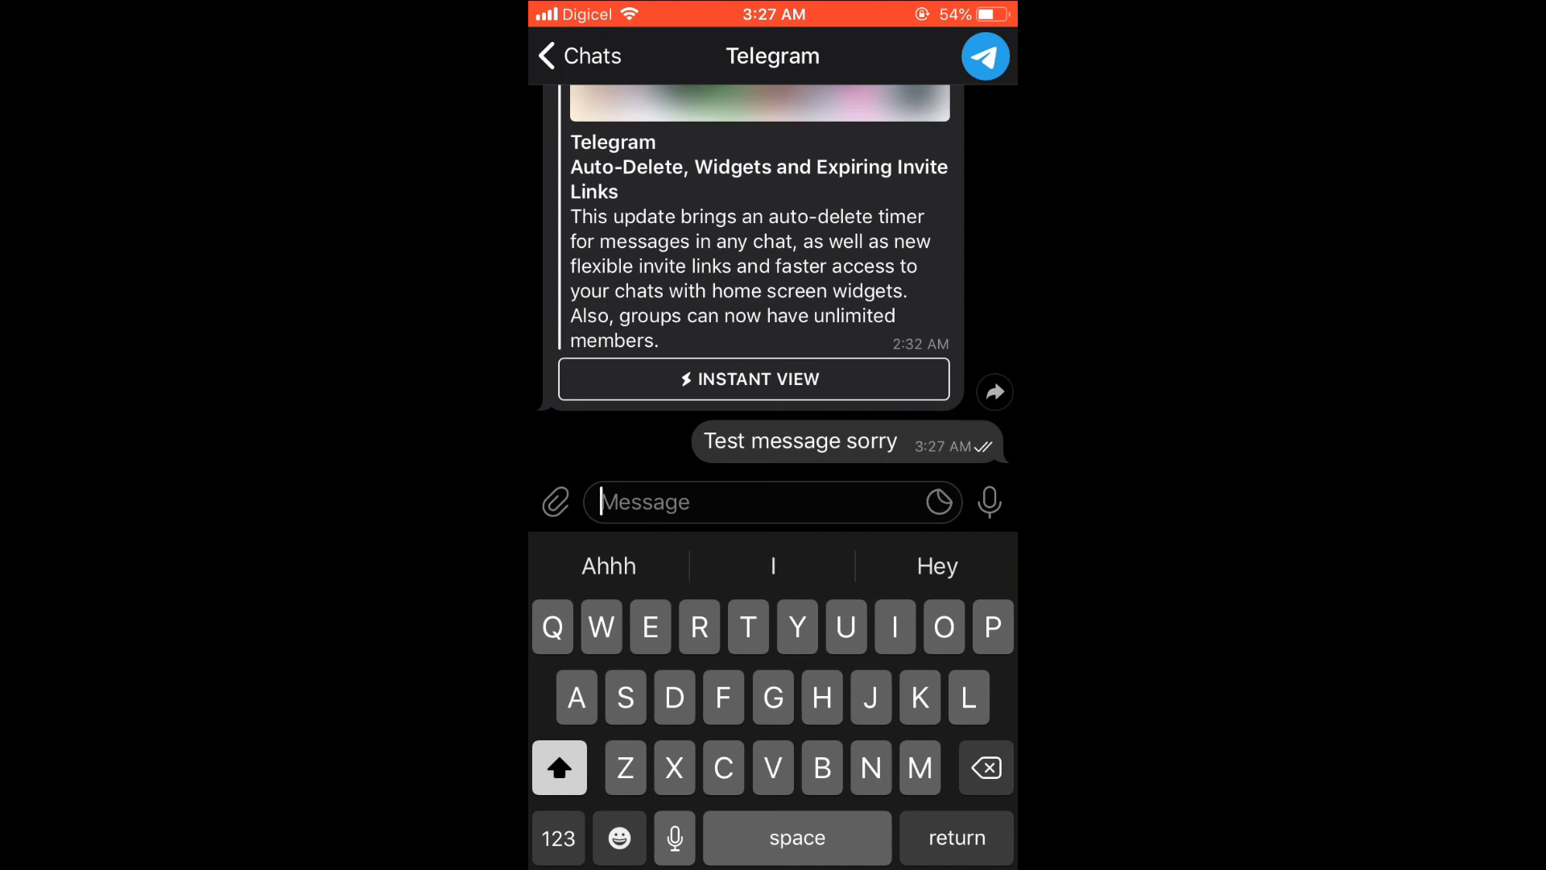